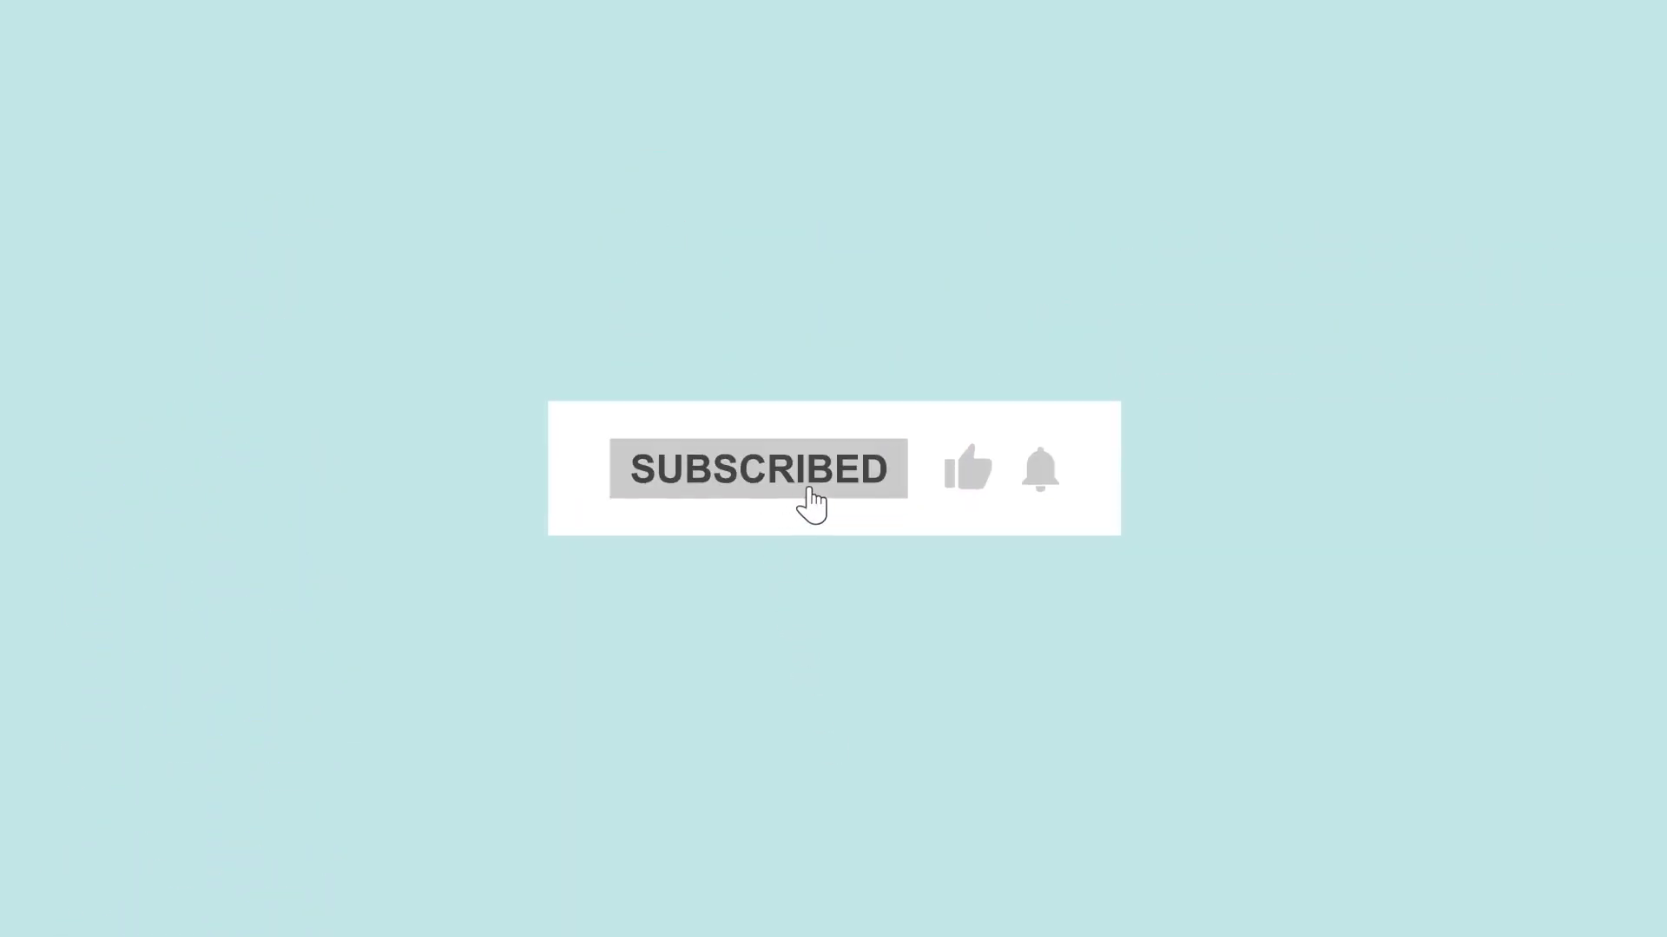
# Activate the thumbs-up and notification bell next to SUBSCRIBED, turning both dark.
pyautogui.click(1040, 469)
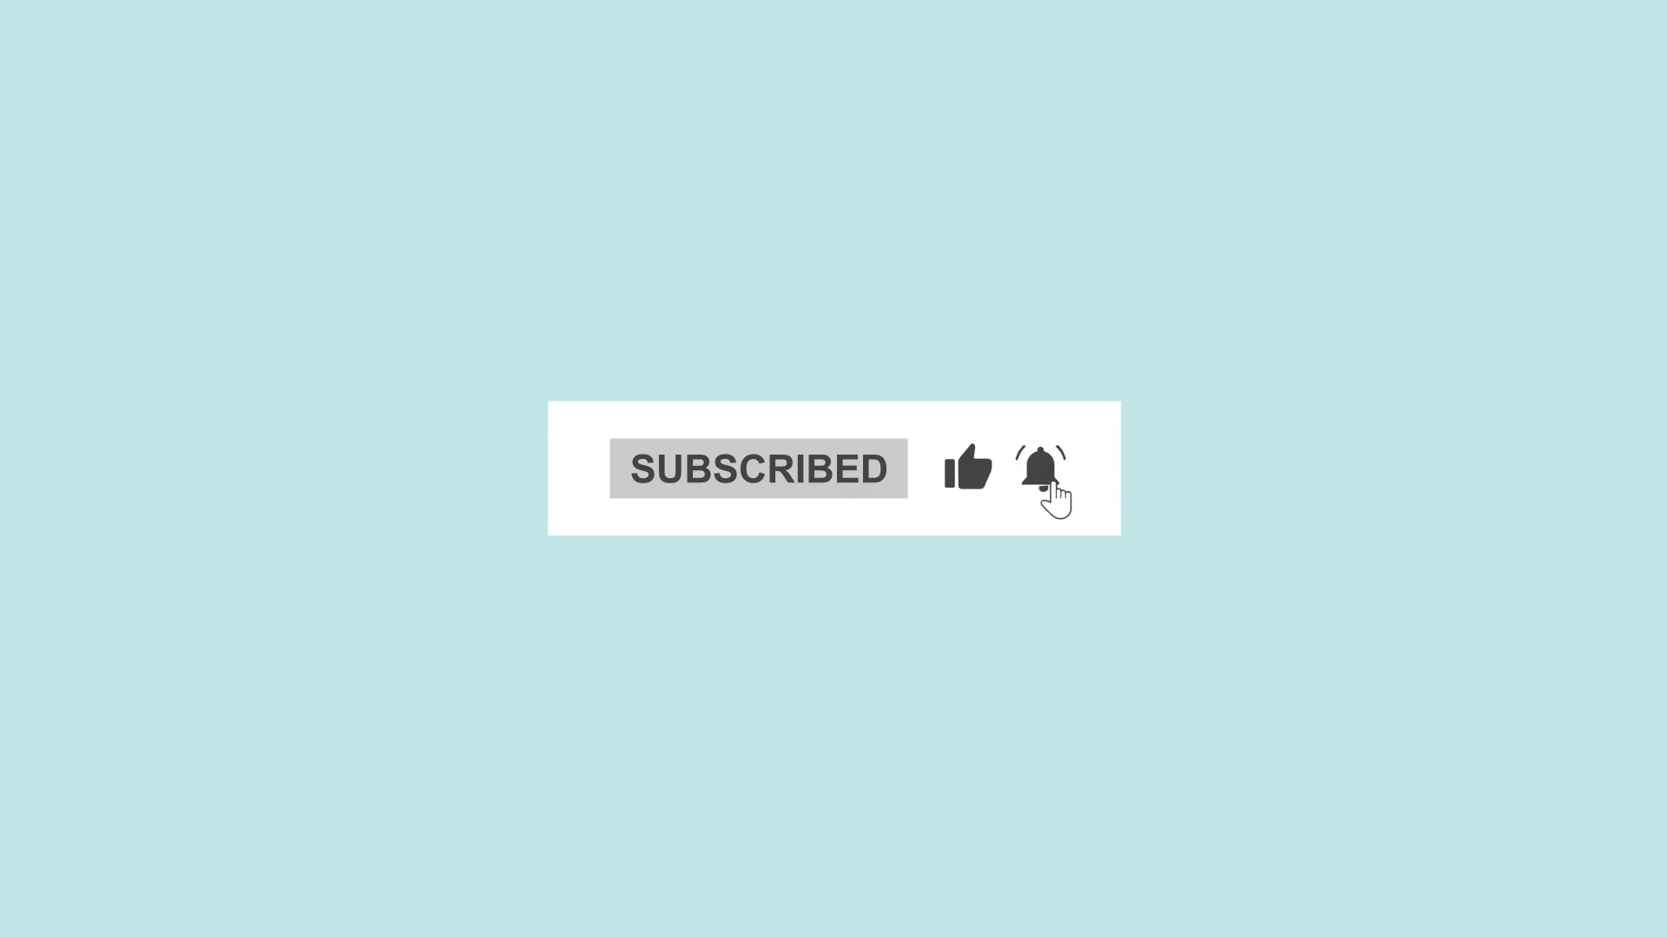